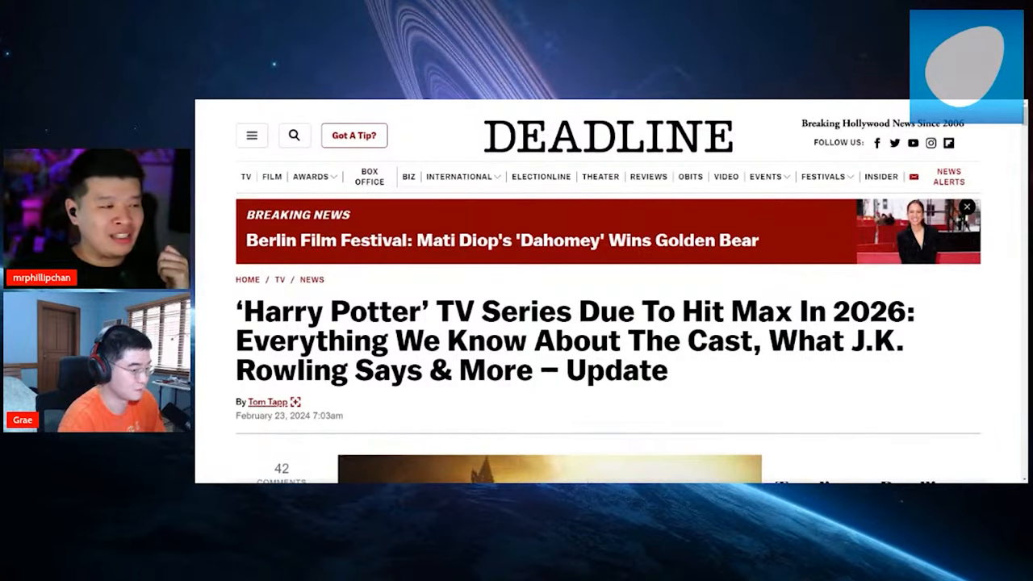
# Step: Scroll the Deadline article past the headline image to the 2026 Max debut update paragraph
pyautogui.scroll(-3)
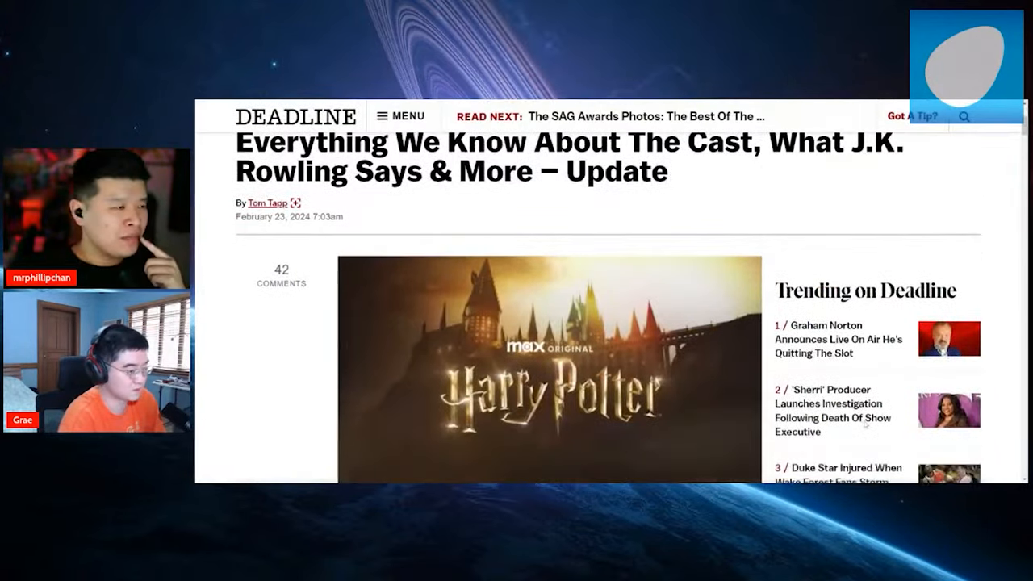
pyautogui.scroll(-3)
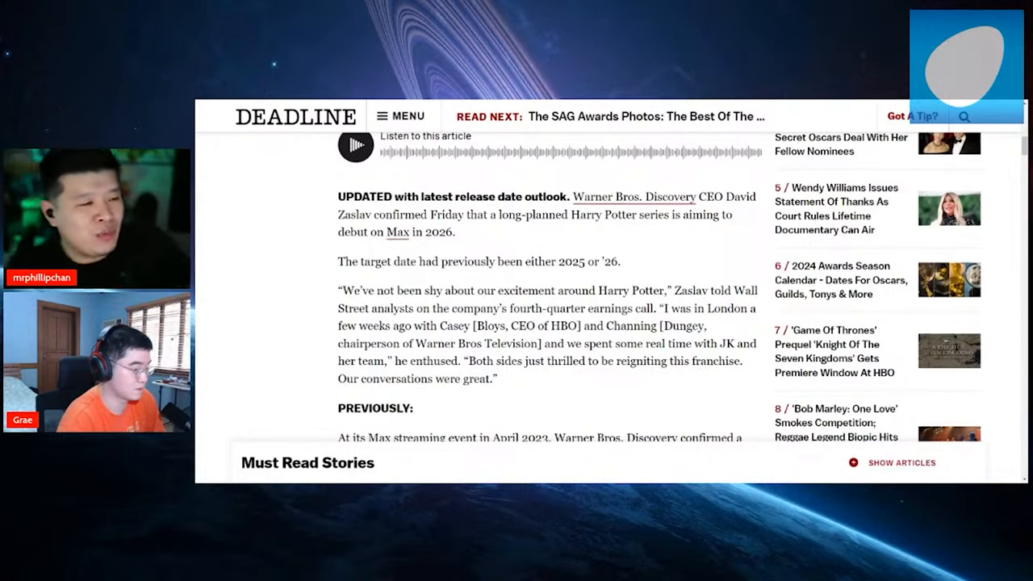
# Step: Scroll through the 'Previously' section and series synopsis down to Related Stories
pyautogui.scroll(-3)
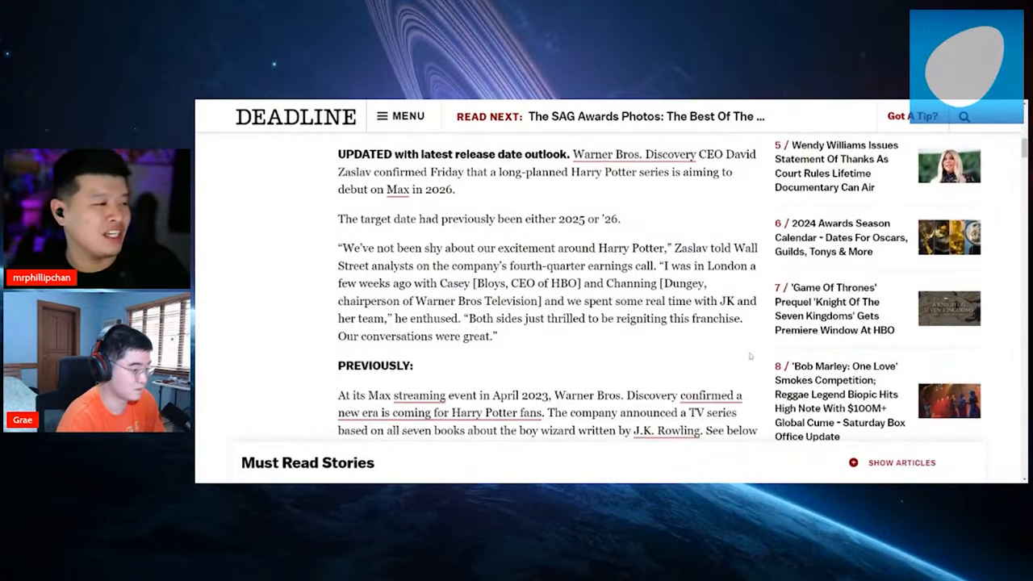
pyautogui.scroll(-3)
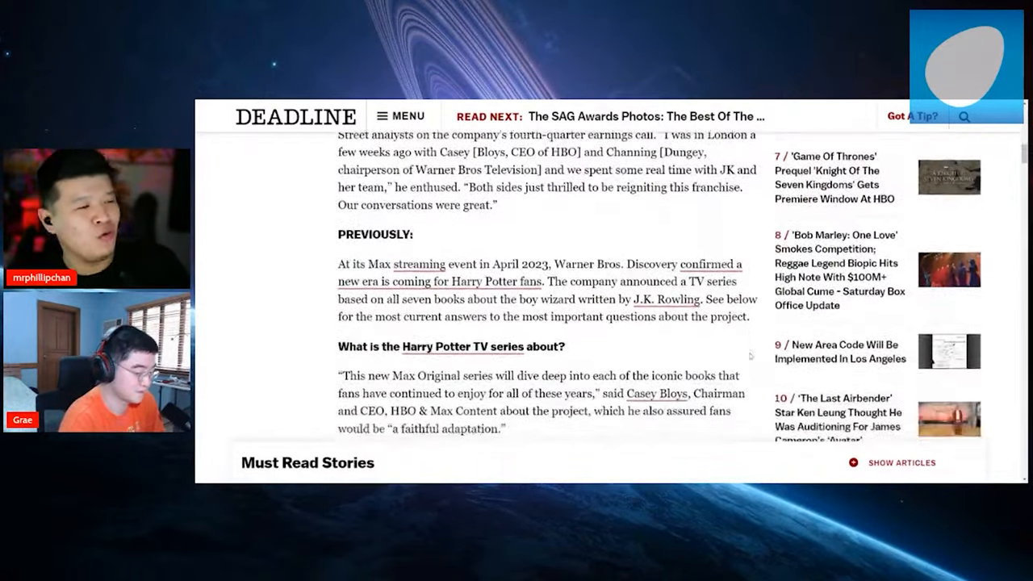
pyautogui.scroll(-3)
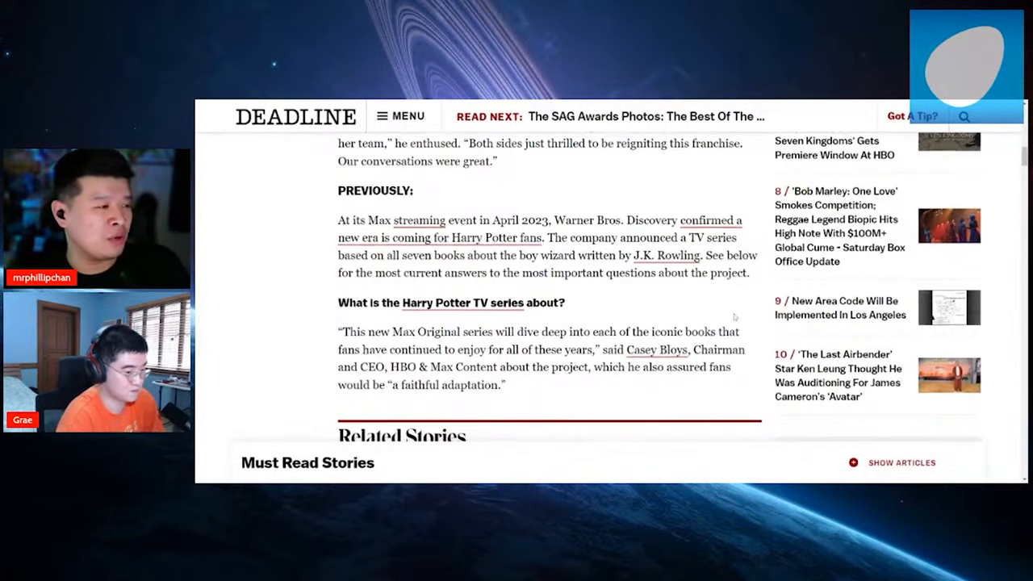
pyautogui.scroll(-3)
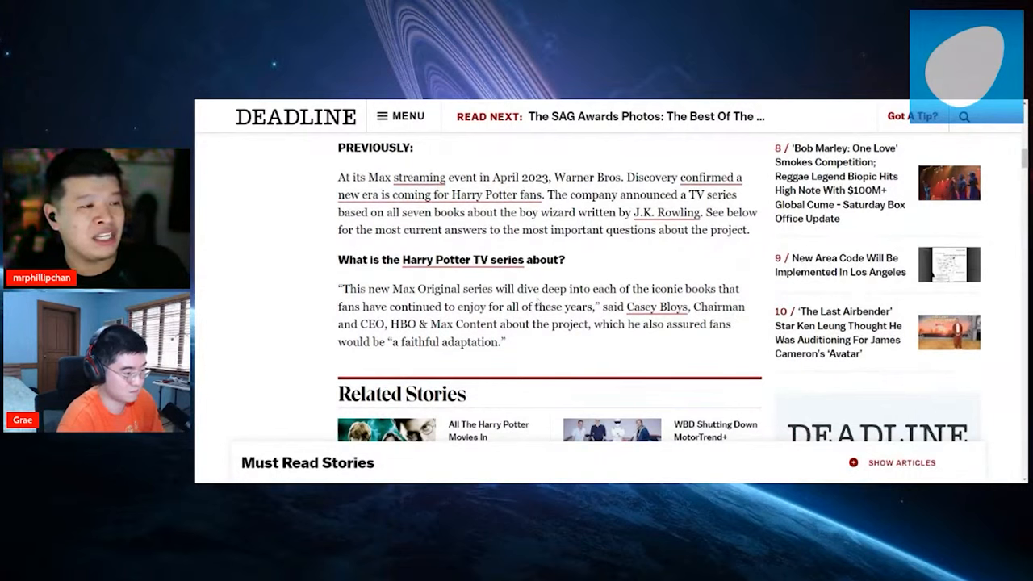
pyautogui.moveTo(273, 309)
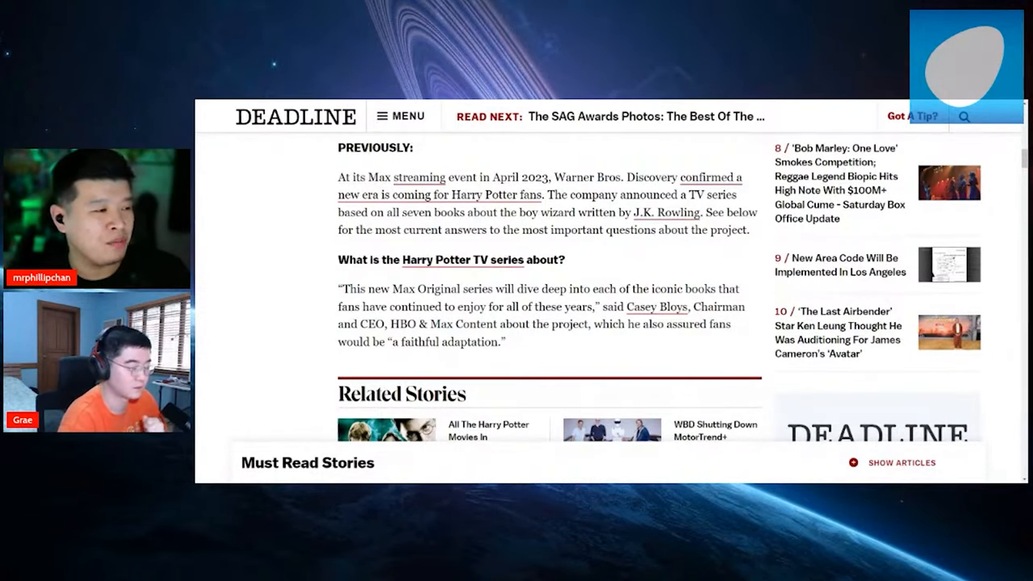
pyautogui.scroll(-3)
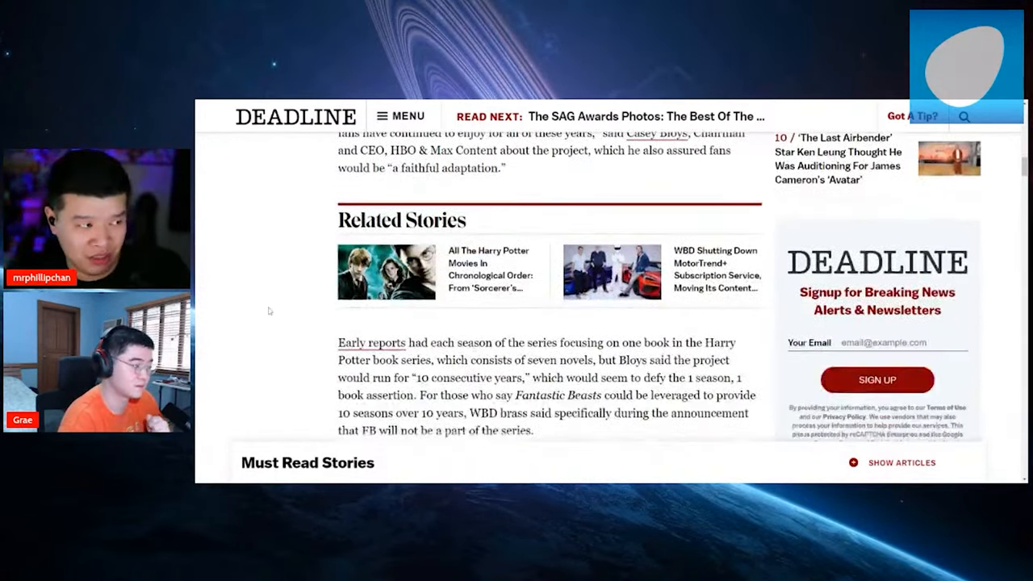
pyautogui.scroll(-3)
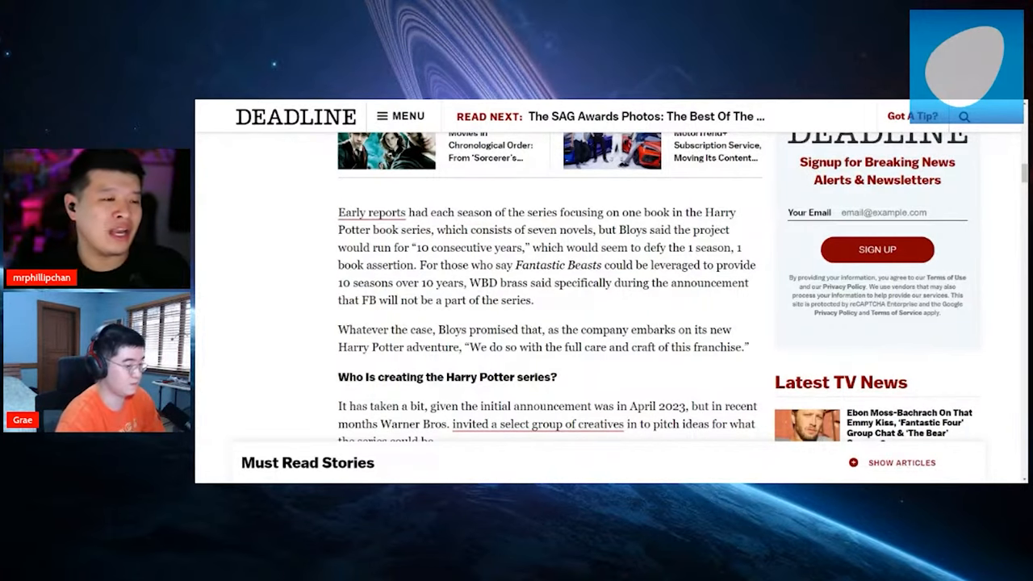
pyautogui.scroll(-3)
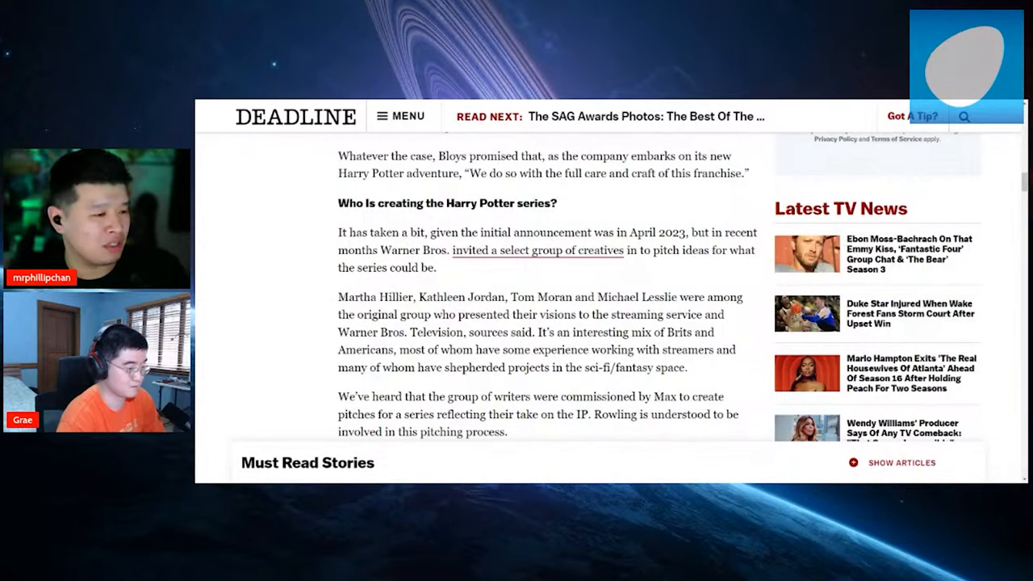
pyautogui.scroll(-3)
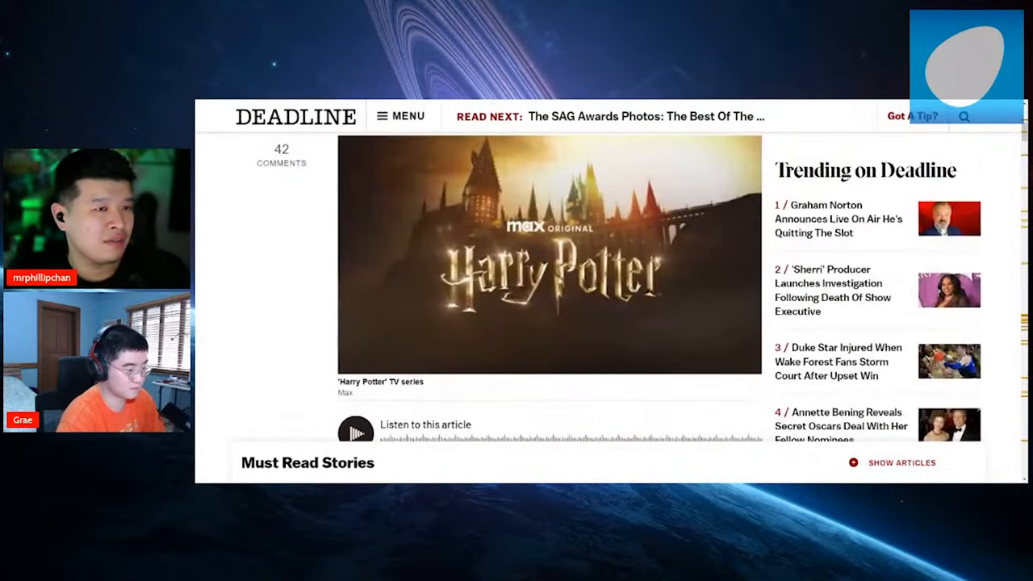
pyautogui.scroll(-3)
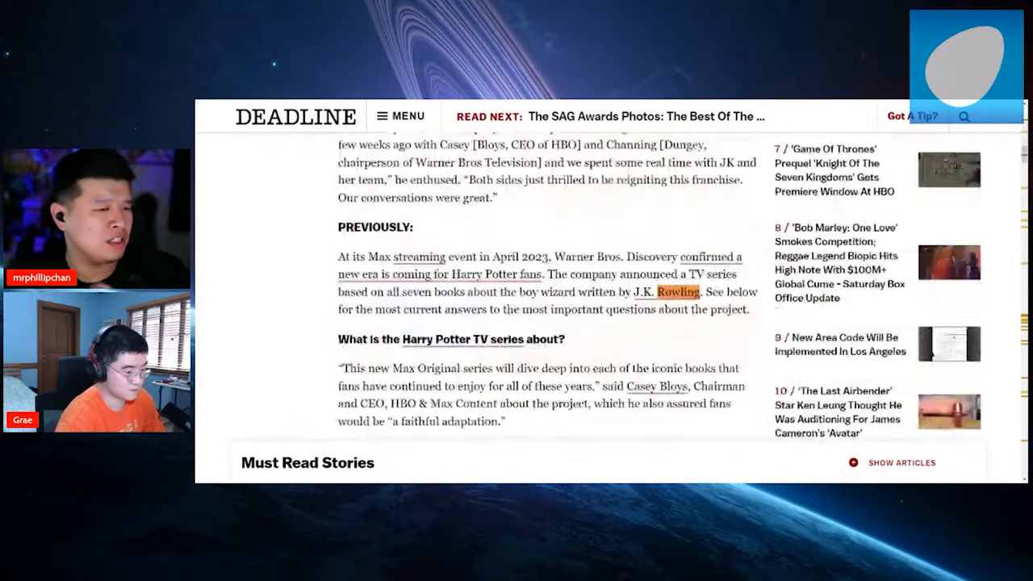
pyautogui.scroll(-3)
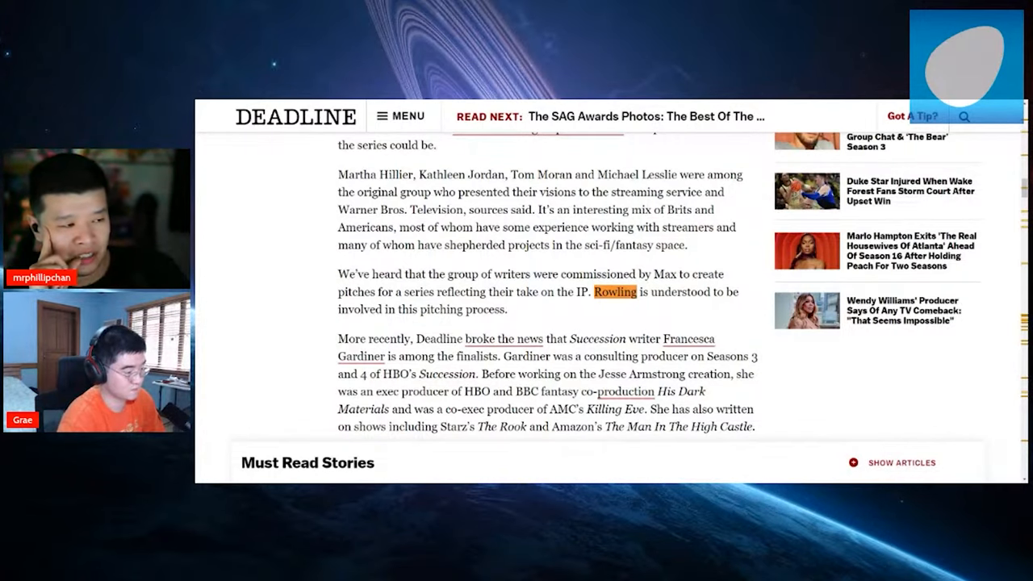
pyautogui.scroll(-3)
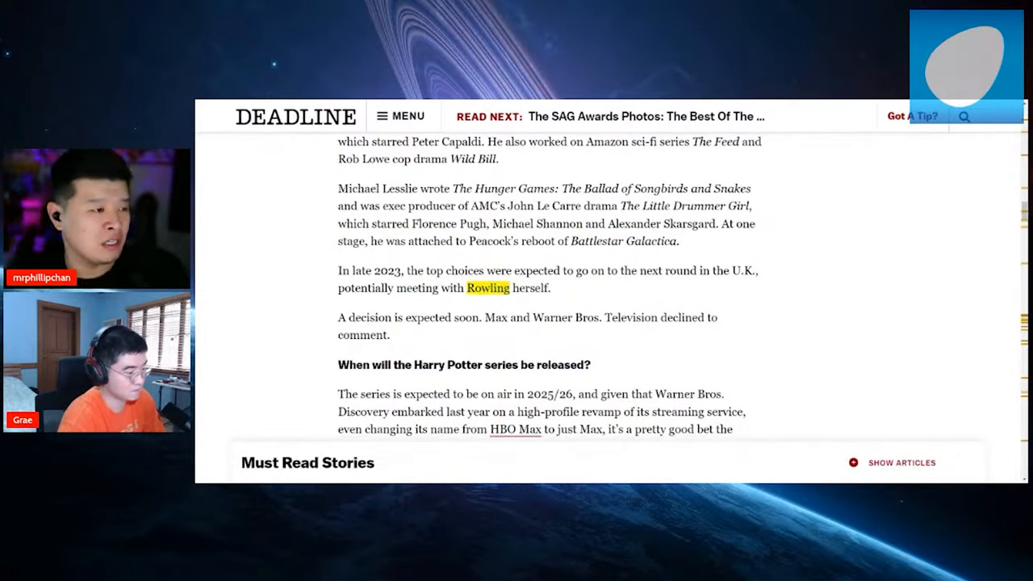
pyautogui.scroll(-3)
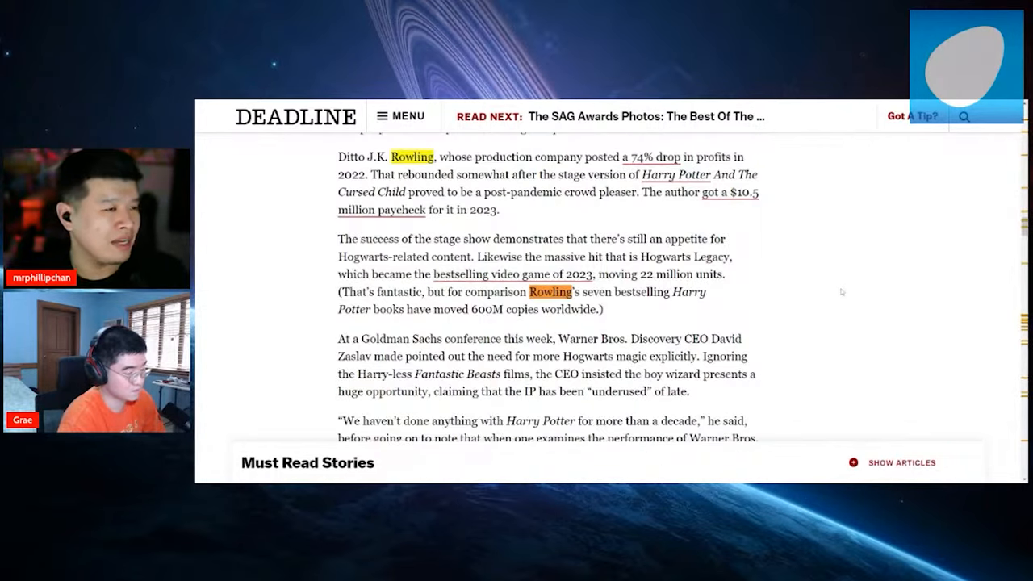
pyautogui.scroll(3)
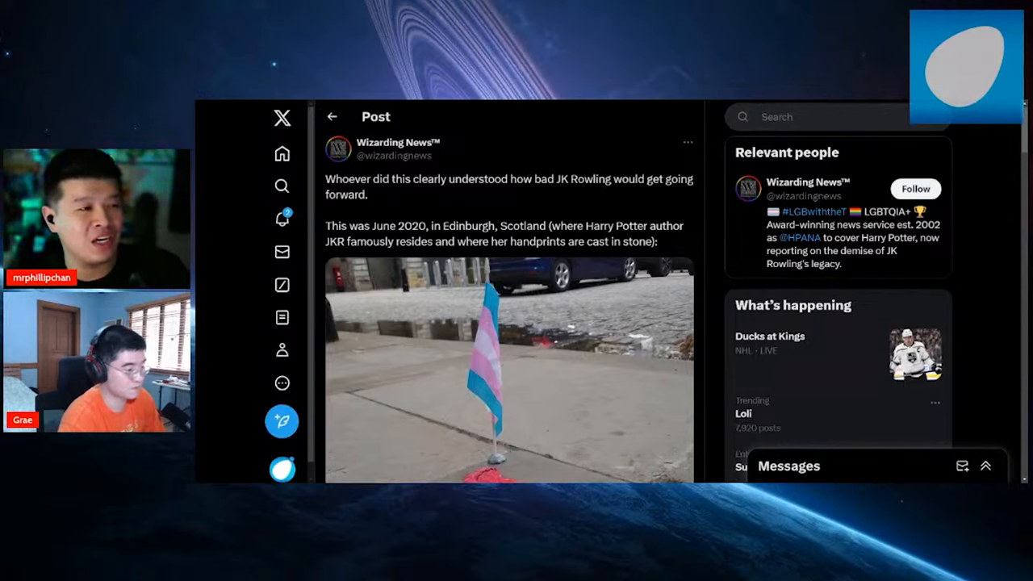
# Step: Scroll the Wizarding News post to its photo of the paint-splashed handprint plaque
pyautogui.scroll(-3)
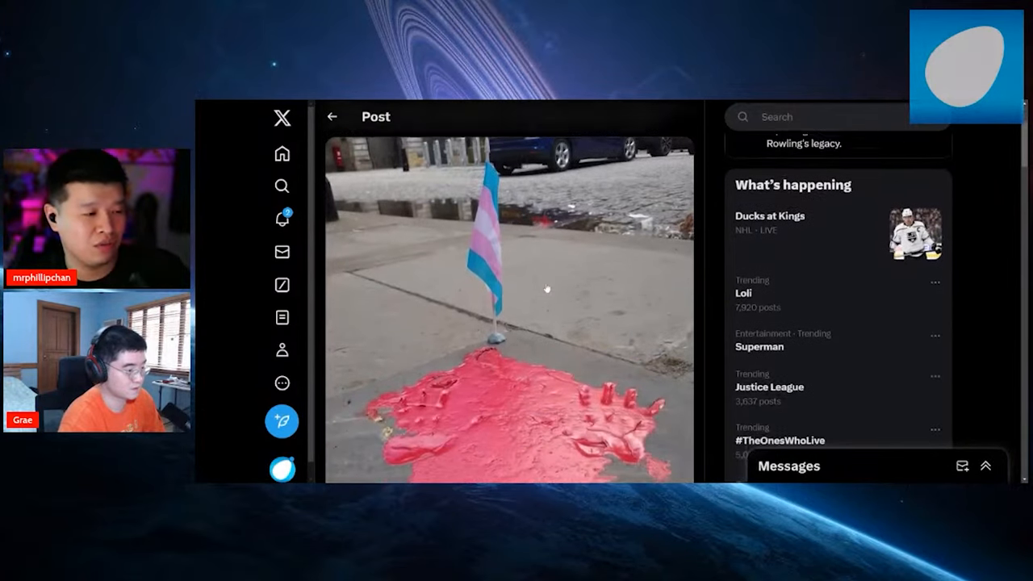
pyautogui.scroll(-3)
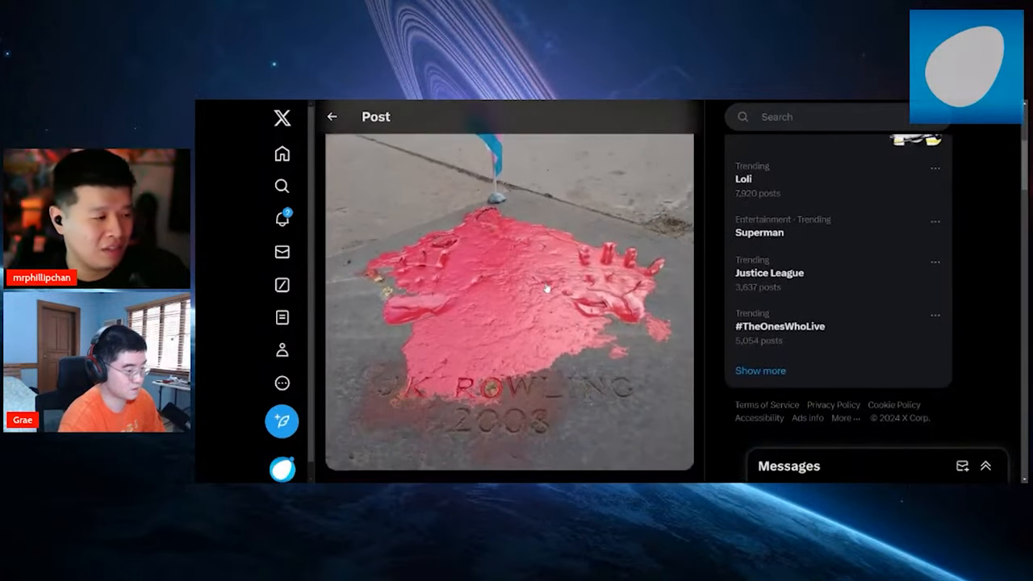
pyautogui.moveTo(251, 258)
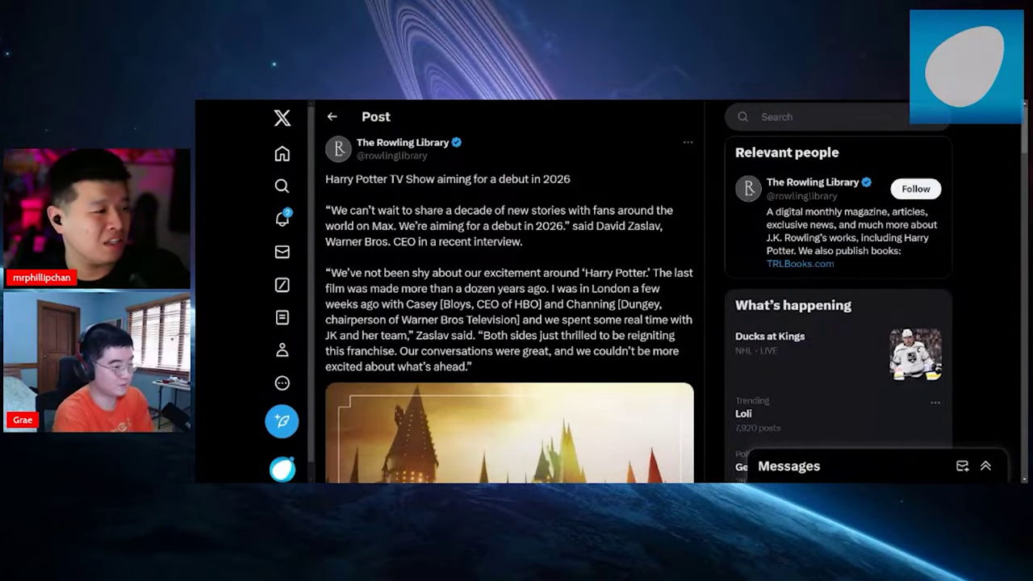
# Step: Scroll The Rowling Library post to the Zaslav quote on the 2026 debut
pyautogui.scroll(-3)
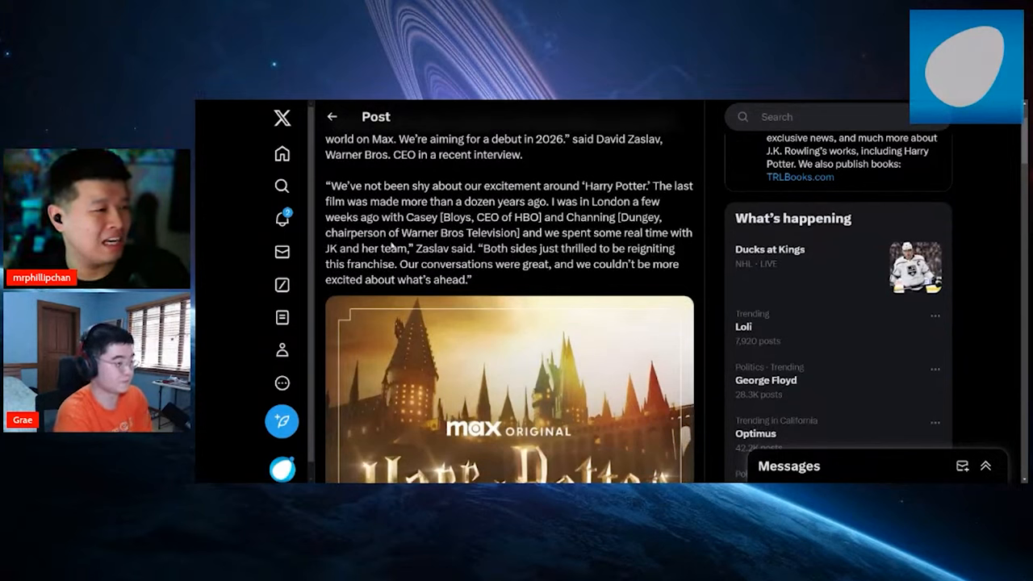
pyautogui.moveTo(465, 105)
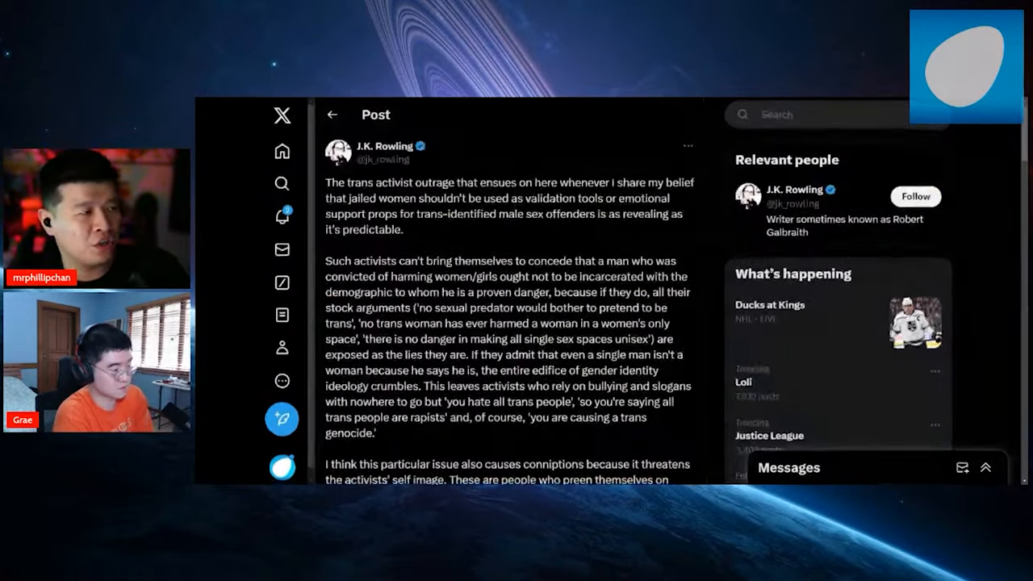
# Step: Scroll Rowling's prisoners post through the paragraphs on jailed women and activists' self-image
pyautogui.scroll(-3)
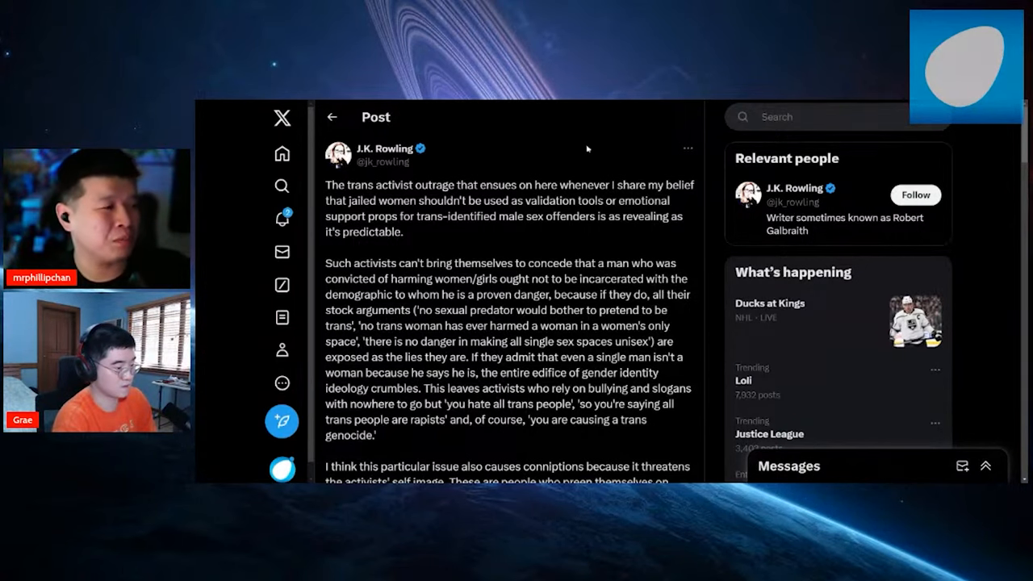
pyautogui.scroll(-3)
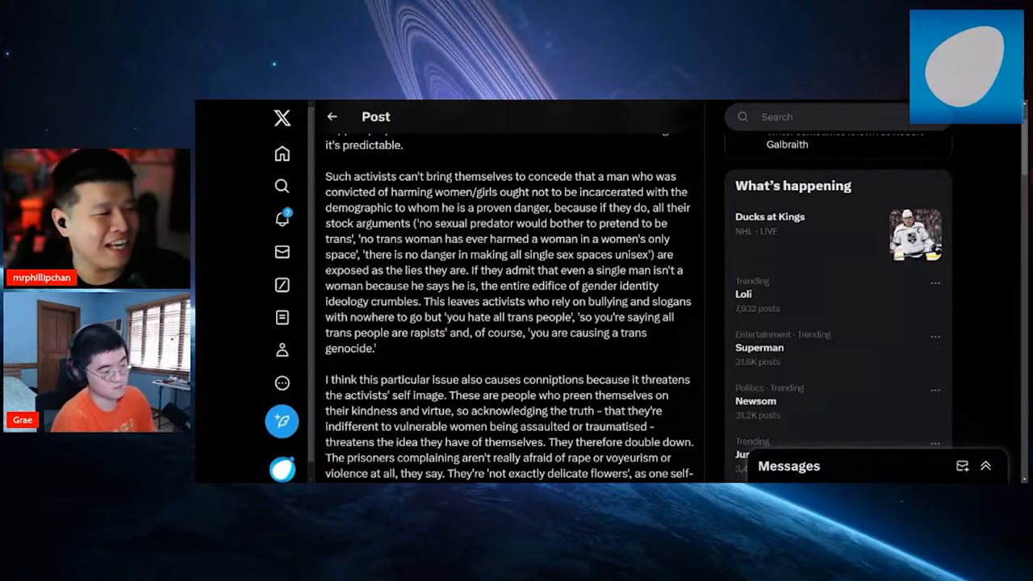
pyautogui.scroll(-3)
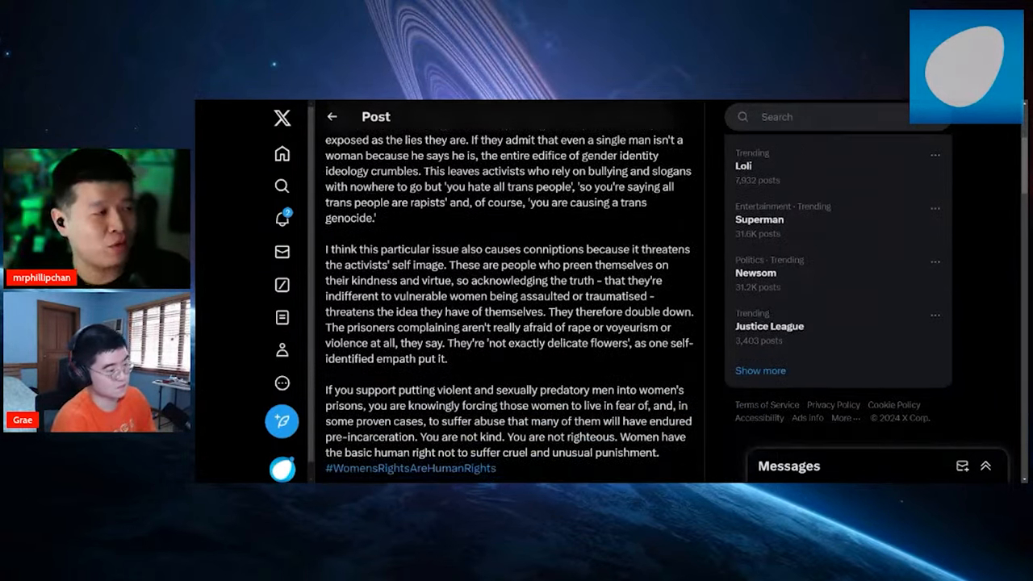
pyautogui.scroll(3)
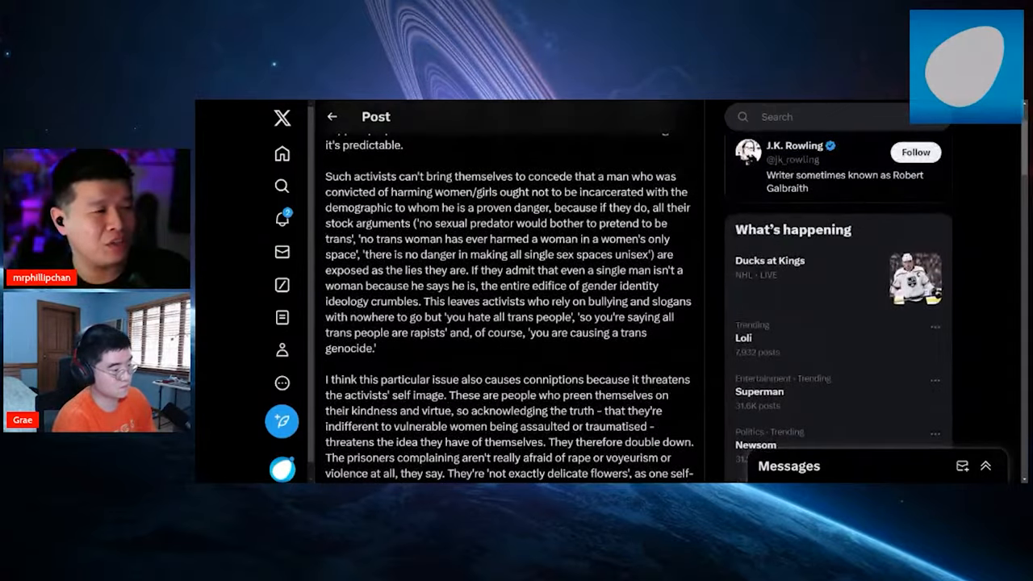
pyautogui.scroll(-3)
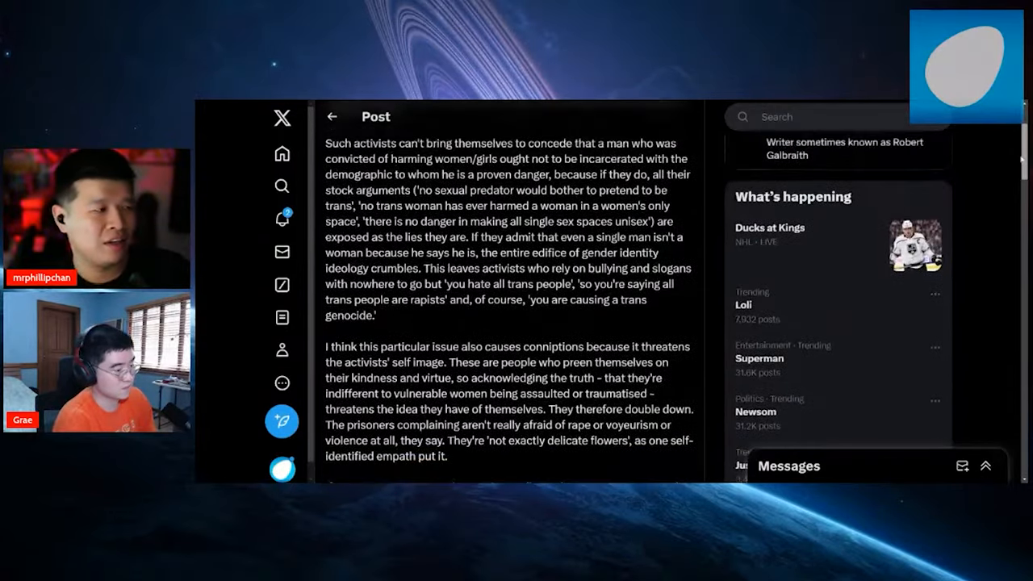
pyautogui.scroll(-3)
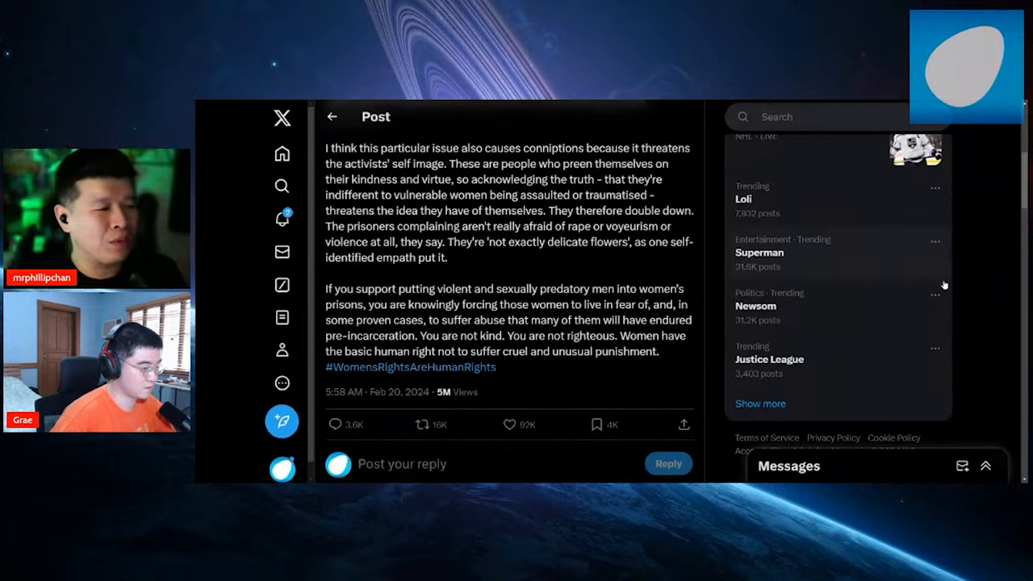
pyautogui.moveTo(981, 287)
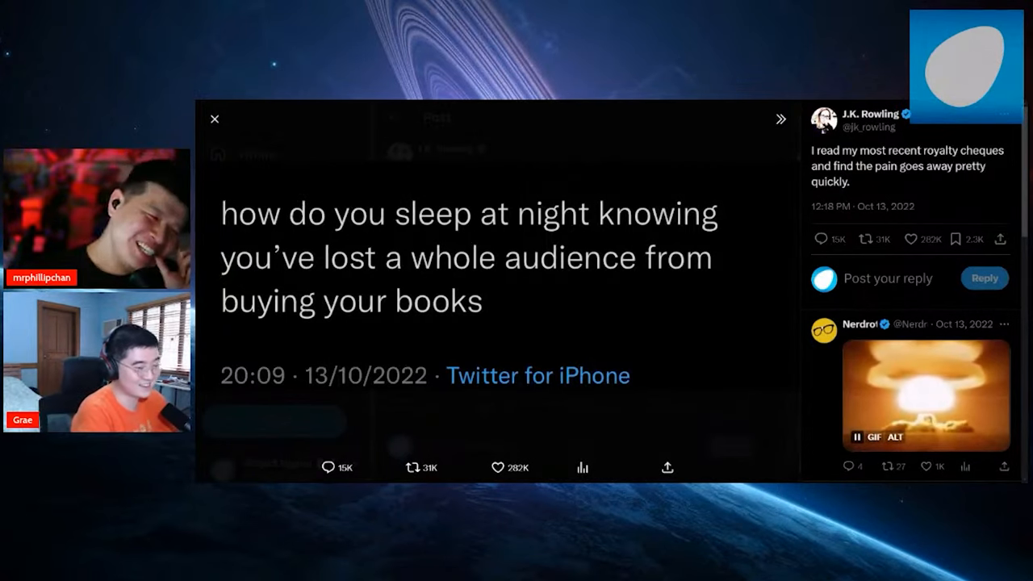
# Step: Scroll the media view to show the 2022 question beside Rowling's royalty-cheques reply
pyautogui.scroll(-3)
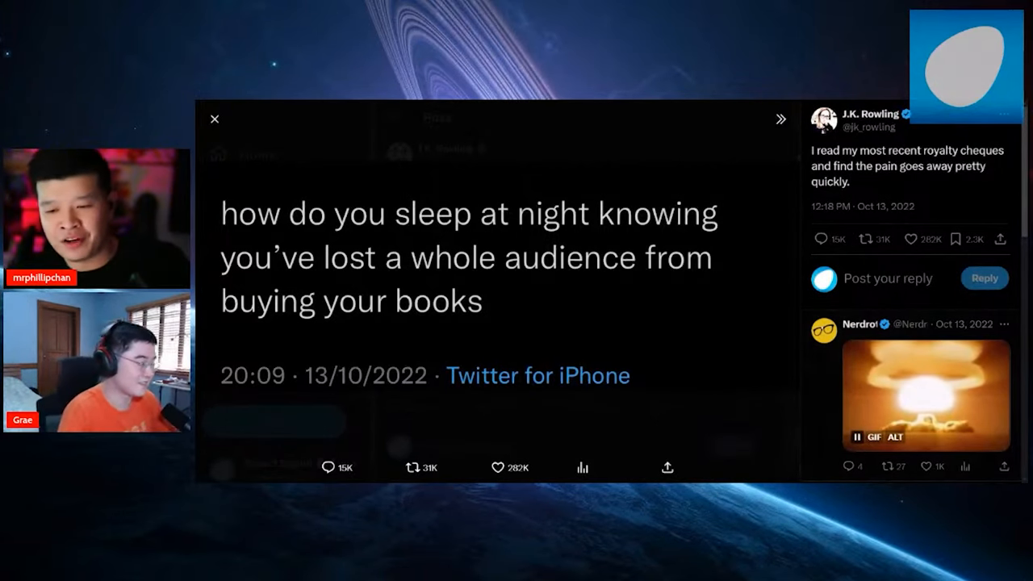
# Step: Close the enlarged media view of the post and reply
pyautogui.click(215, 120)
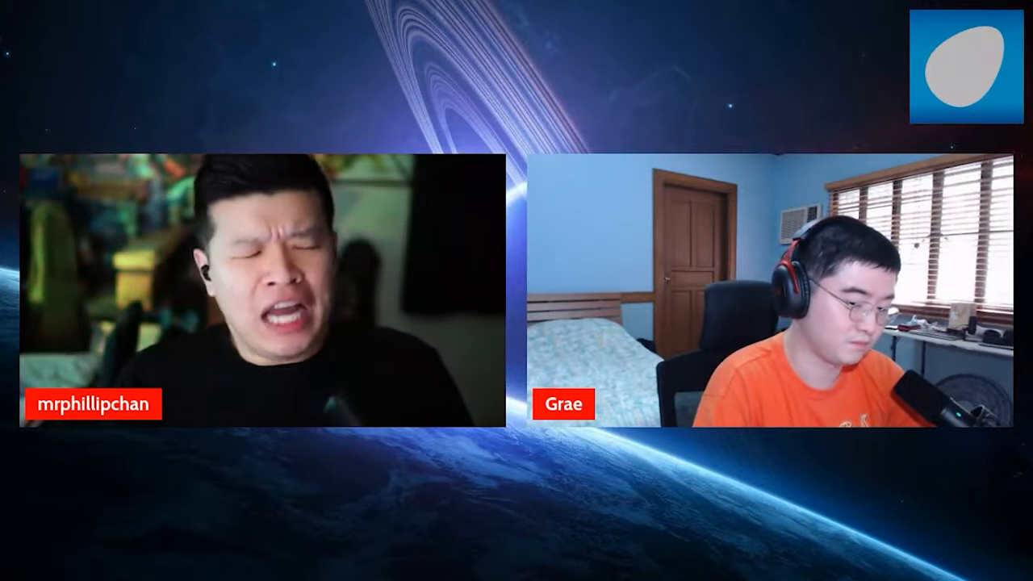